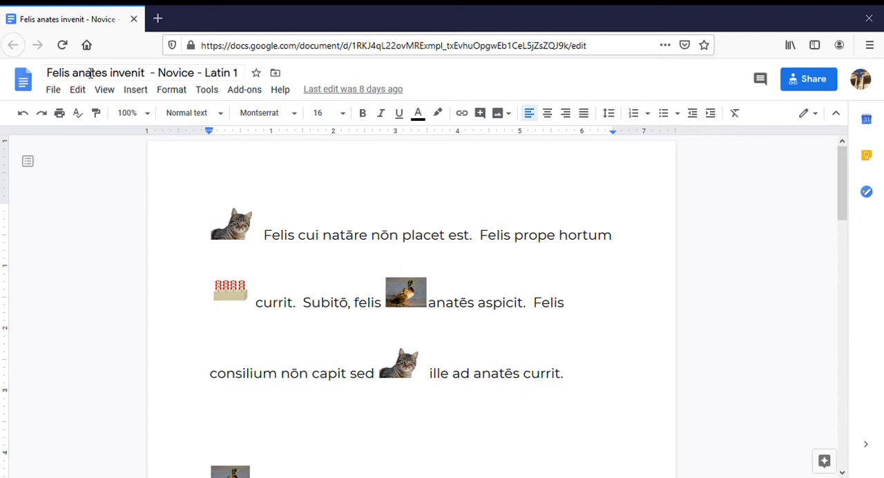
mouse_move(258, 210)
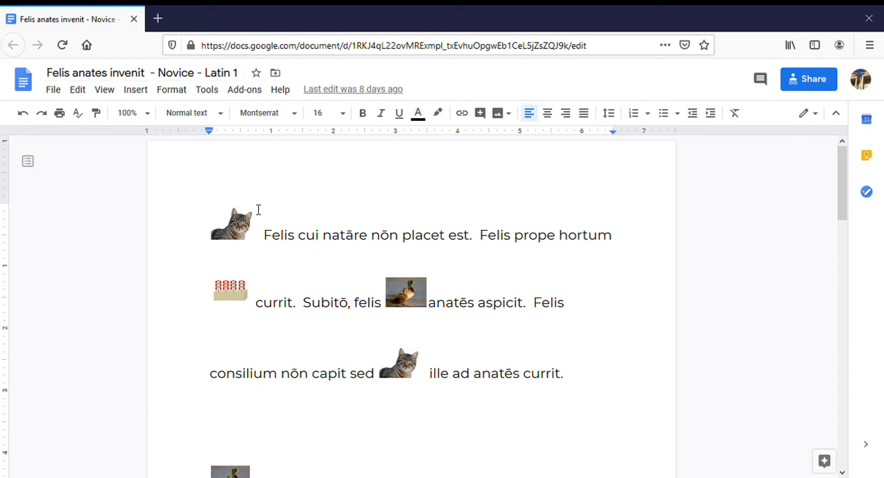
mouse_move(249, 212)
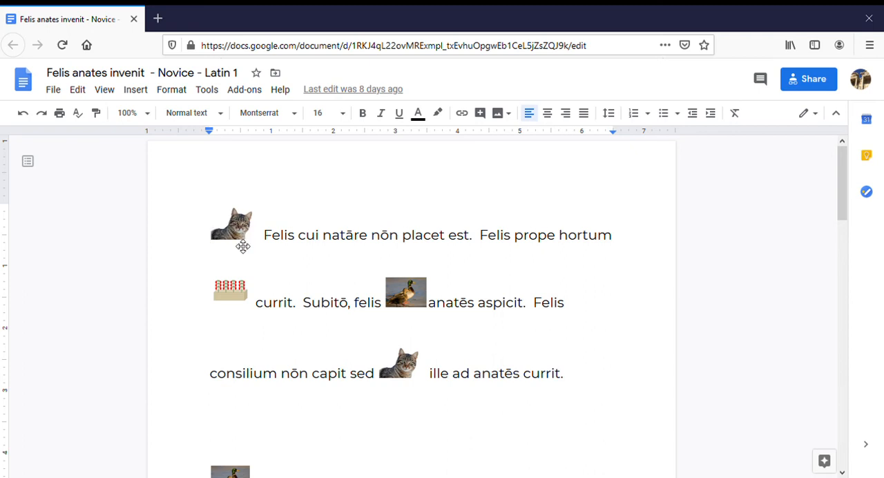
mouse_move(223, 286)
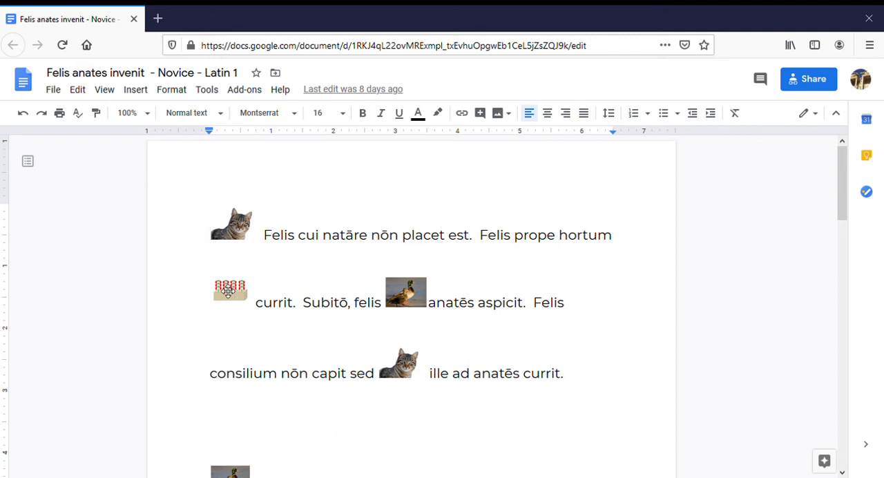
mouse_move(406, 307)
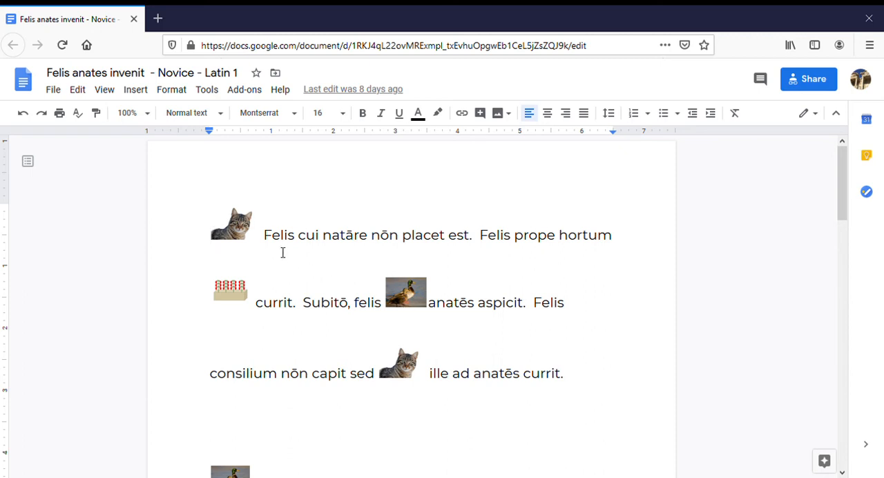
mouse_move(351, 252)
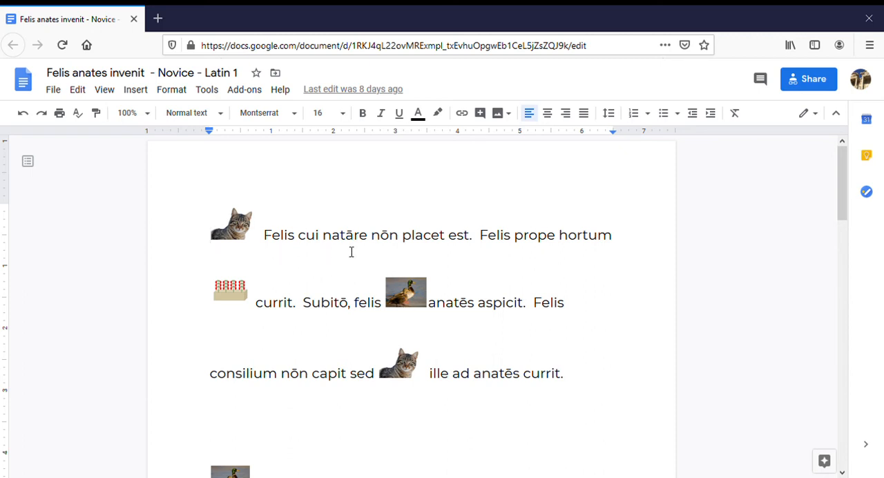
mouse_move(447, 249)
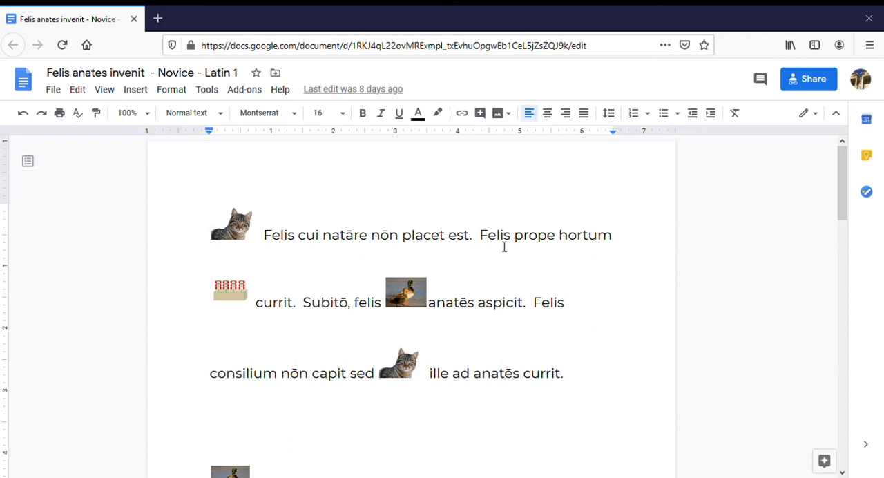
mouse_move(565, 266)
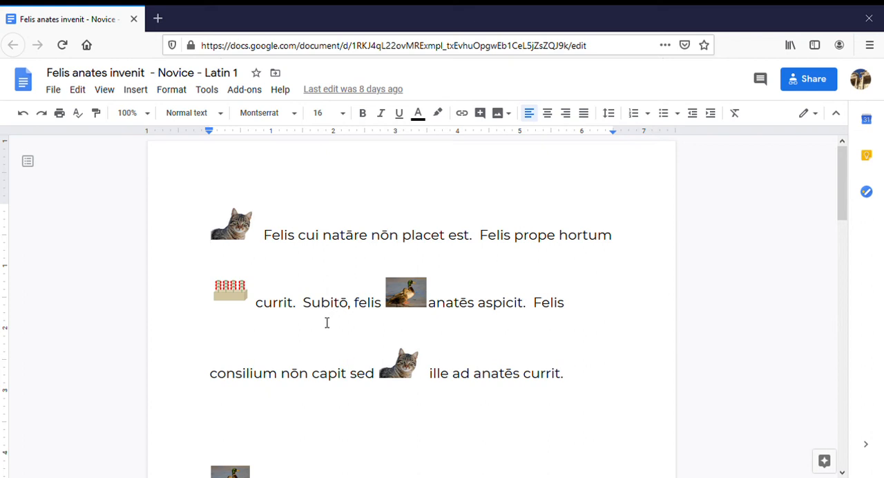
mouse_move(270, 400)
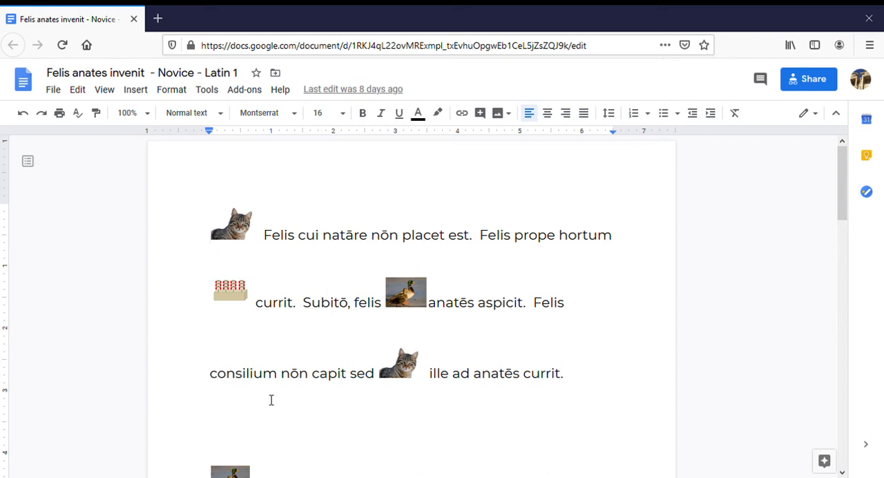
mouse_move(468, 392)
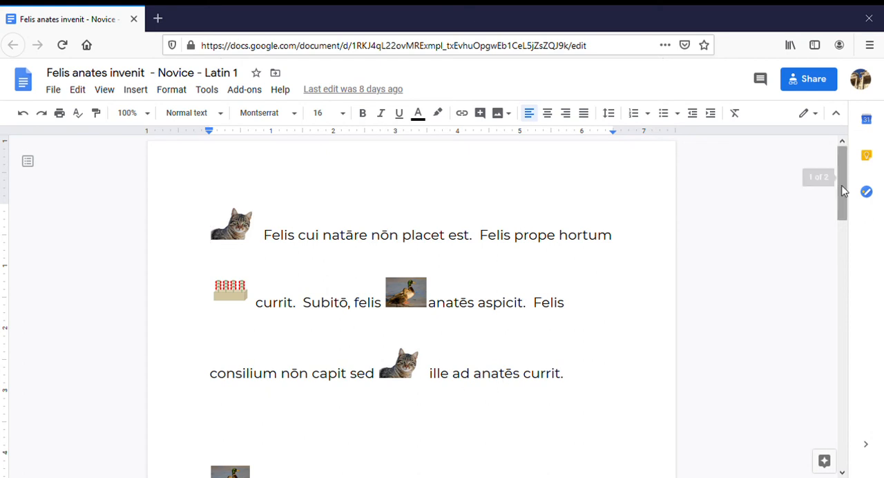
scroll(down, 3)
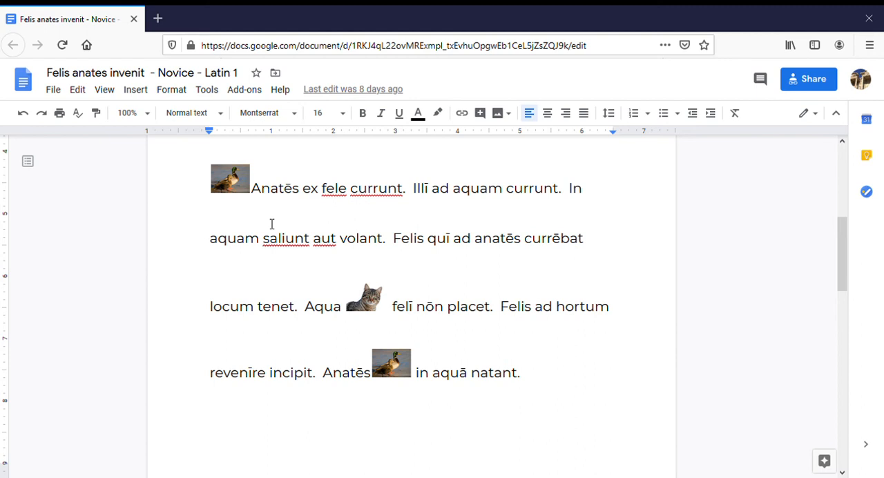
mouse_move(404, 317)
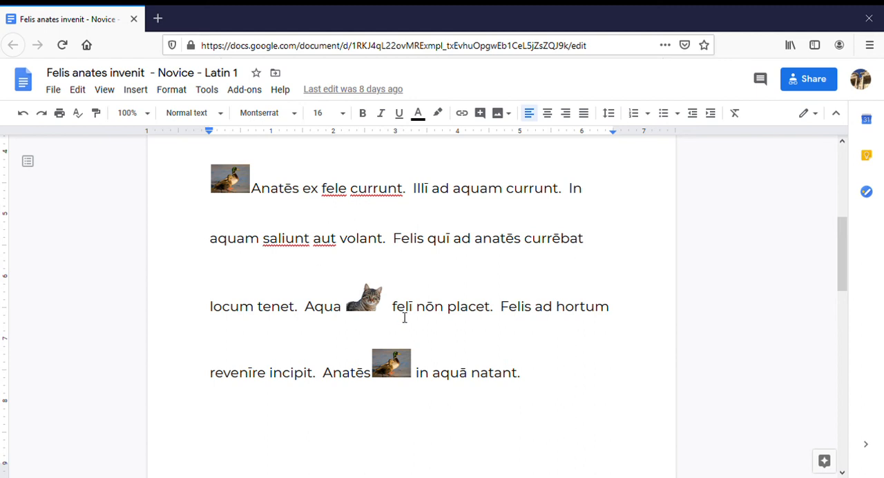
mouse_move(466, 331)
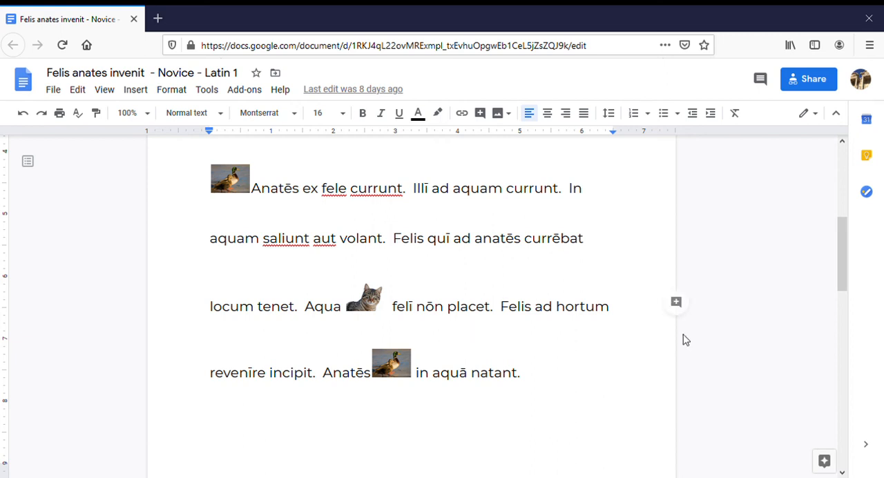
mouse_move(803, 326)
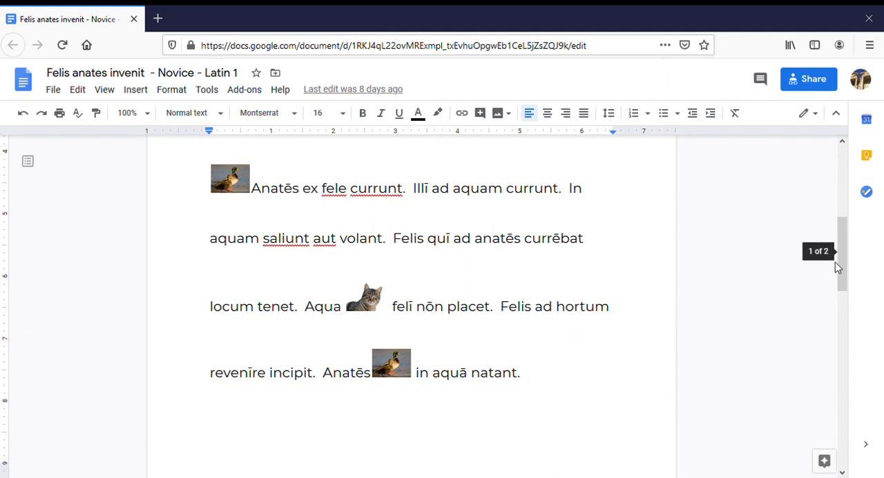
scroll(down, 3)
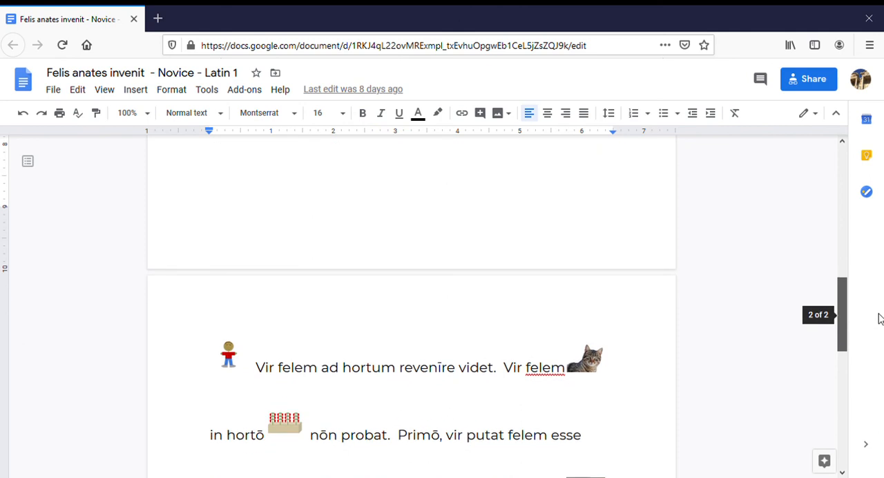
scroll(down, 3)
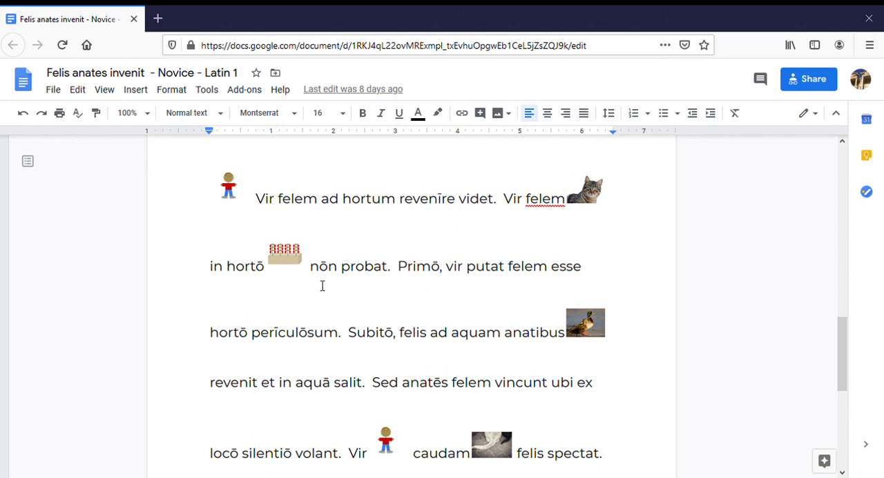
mouse_move(348, 285)
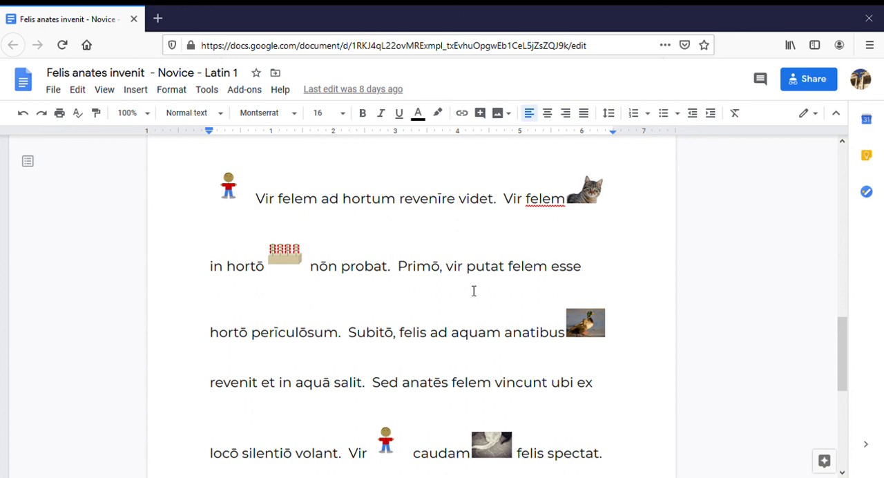
mouse_move(302, 352)
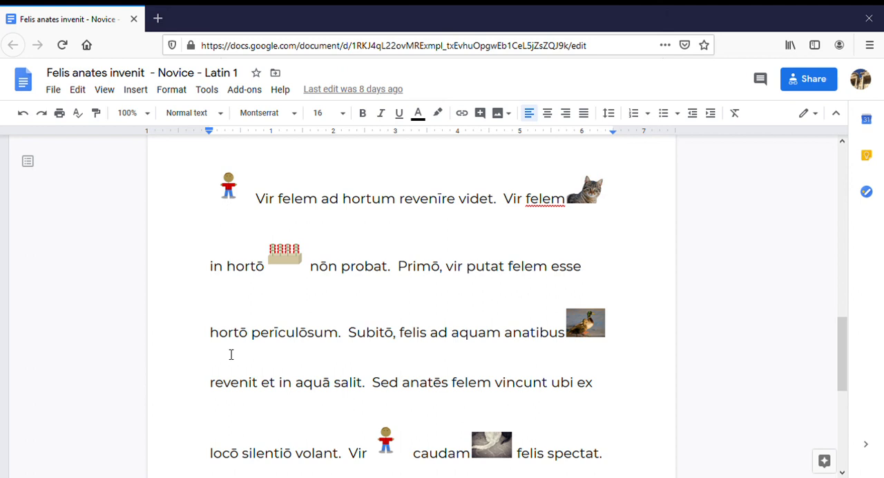
mouse_move(438, 415)
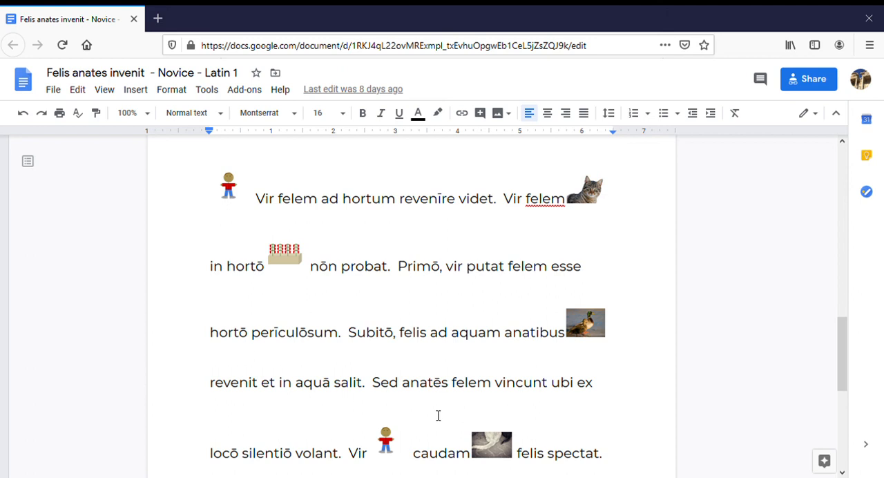
mouse_move(535, 395)
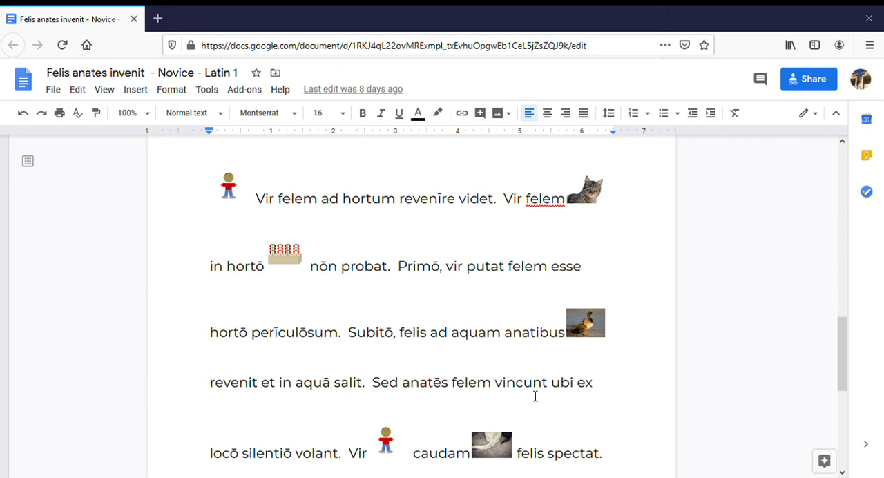
mouse_move(538, 399)
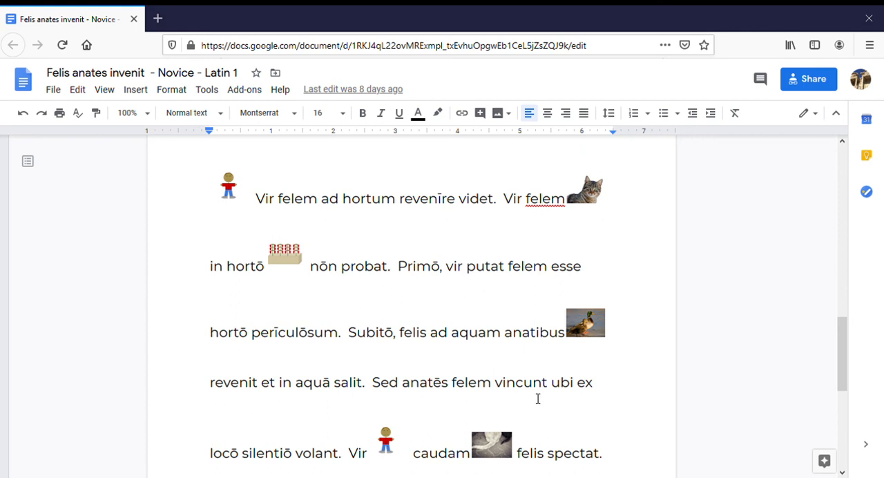
mouse_move(832, 359)
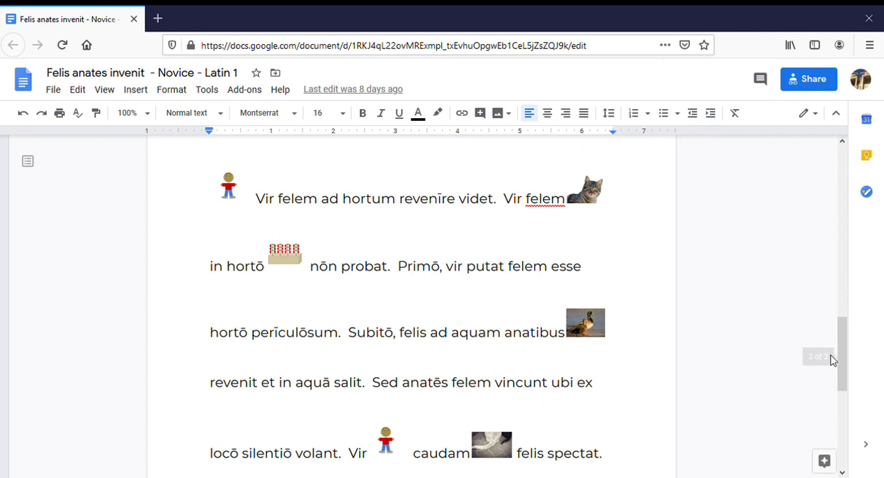
scroll(down, 3)
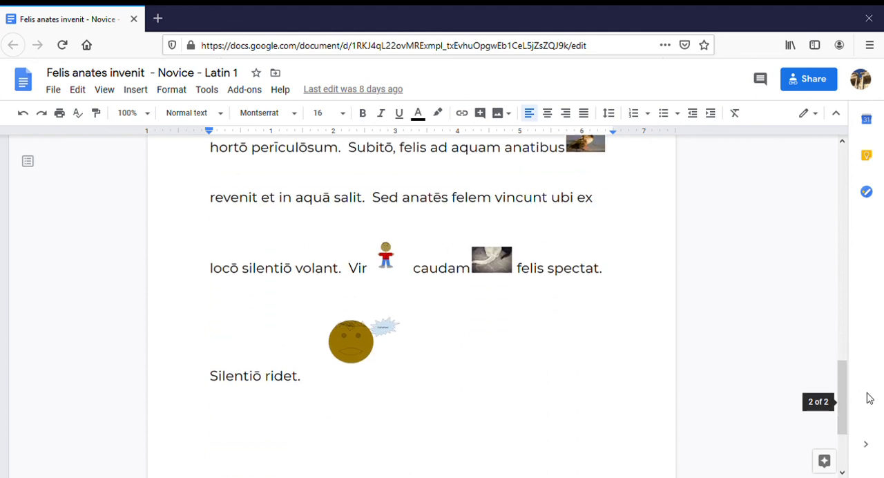